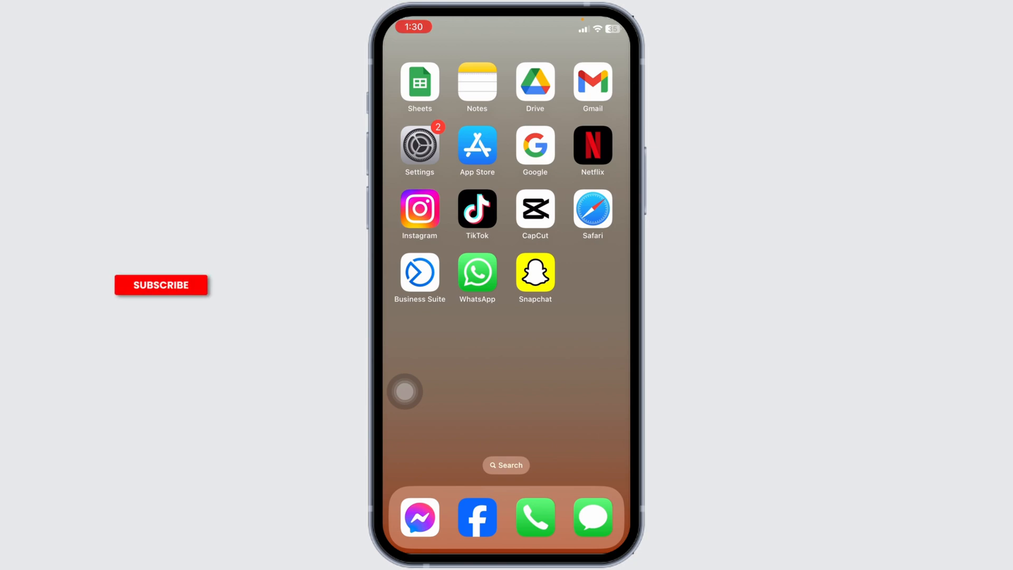
- Check the connected ALHN-E012-5 Wi-Fi network's details and return to the Wi-Fi list
click(160, 284)
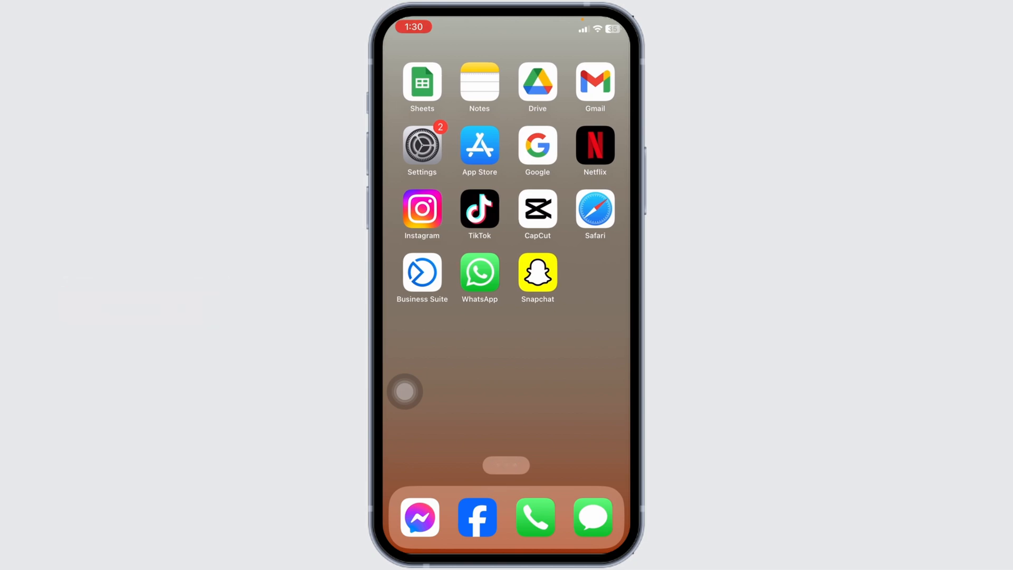
click(421, 145)
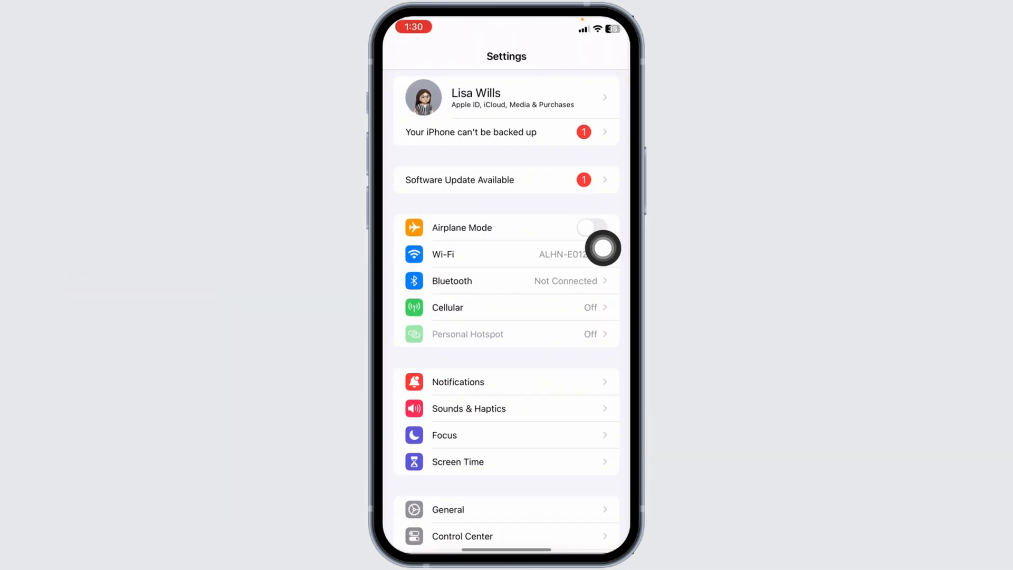
click(453, 253)
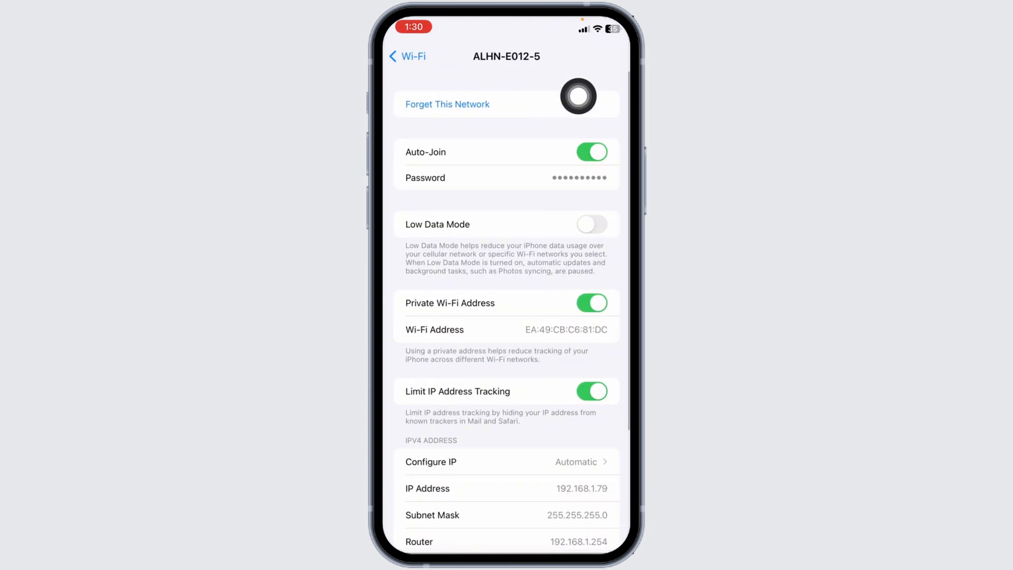
click(407, 56)
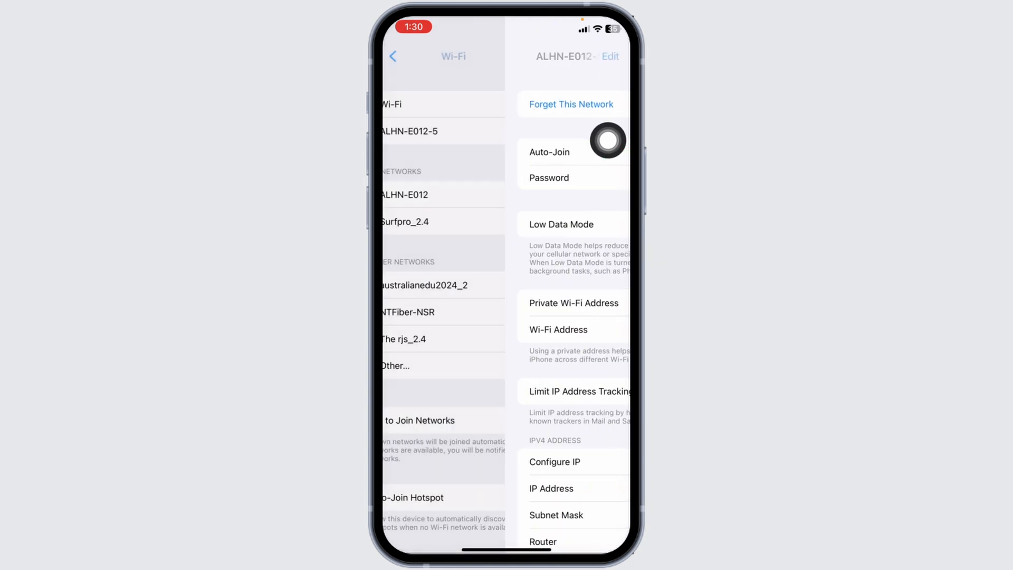
click(393, 56)
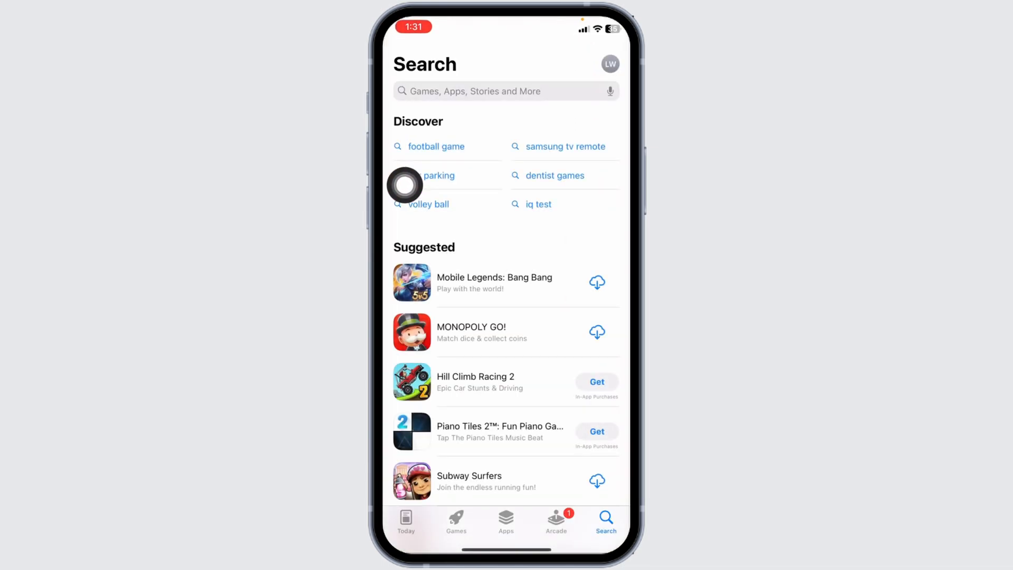
- Search the App Store for 'business suite' and confirm Meta Business Suite shows Open, not Update
text(business suite)
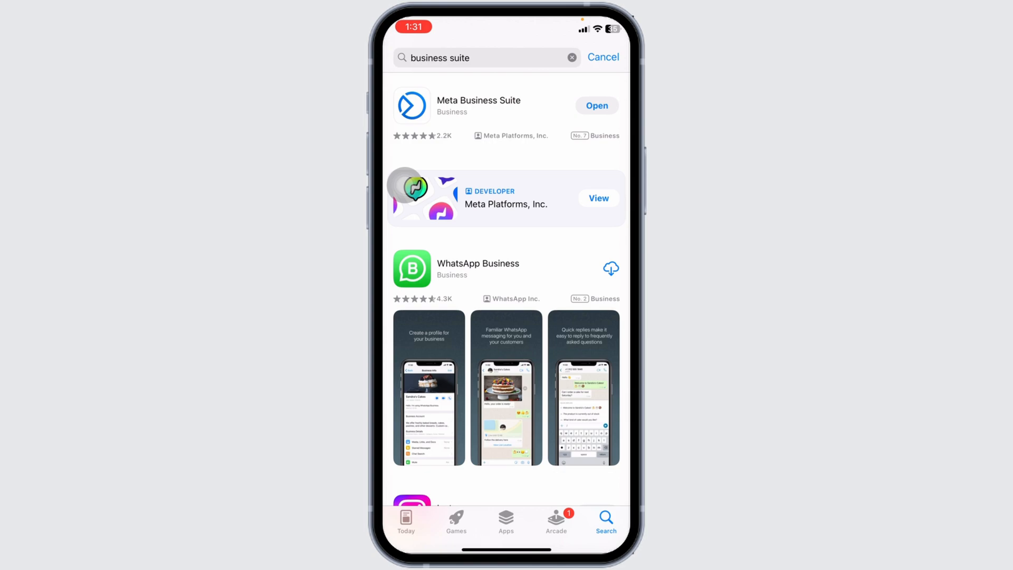
click(597, 105)
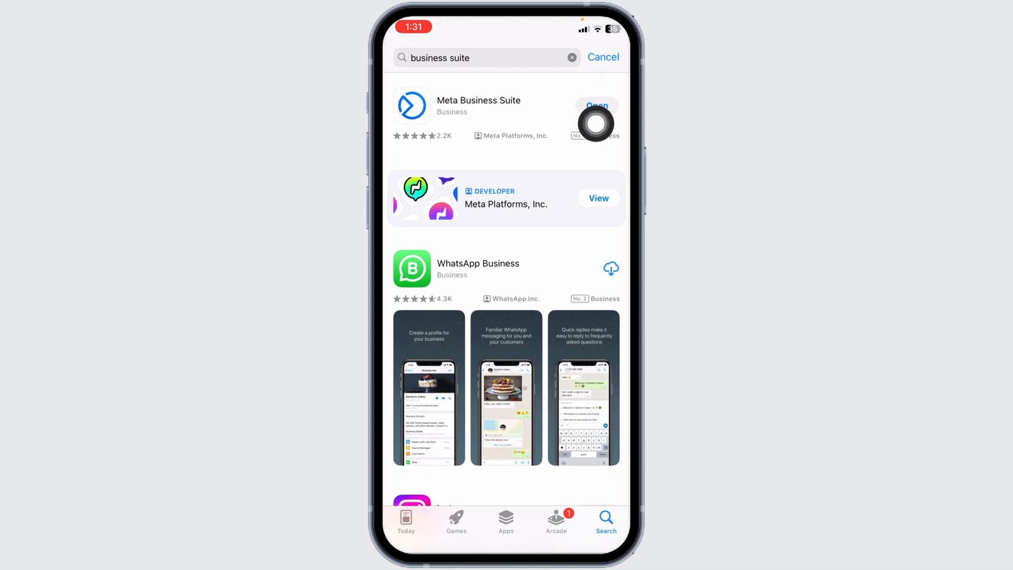
mouse_move(606, 163)
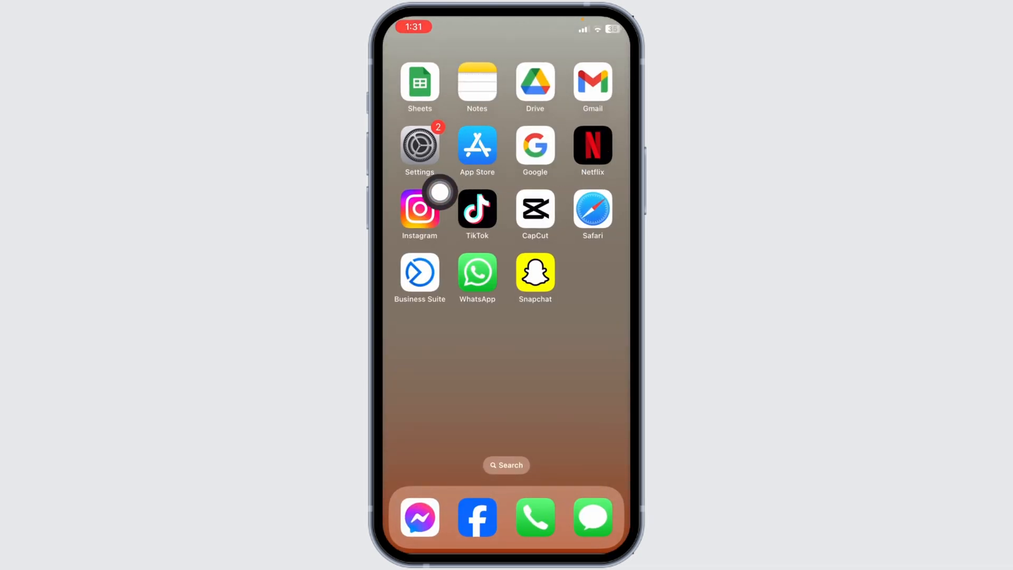
- Offload Business Suite from iPhone Storage, then reinstall it (417.7 MB app size)
click(419, 144)
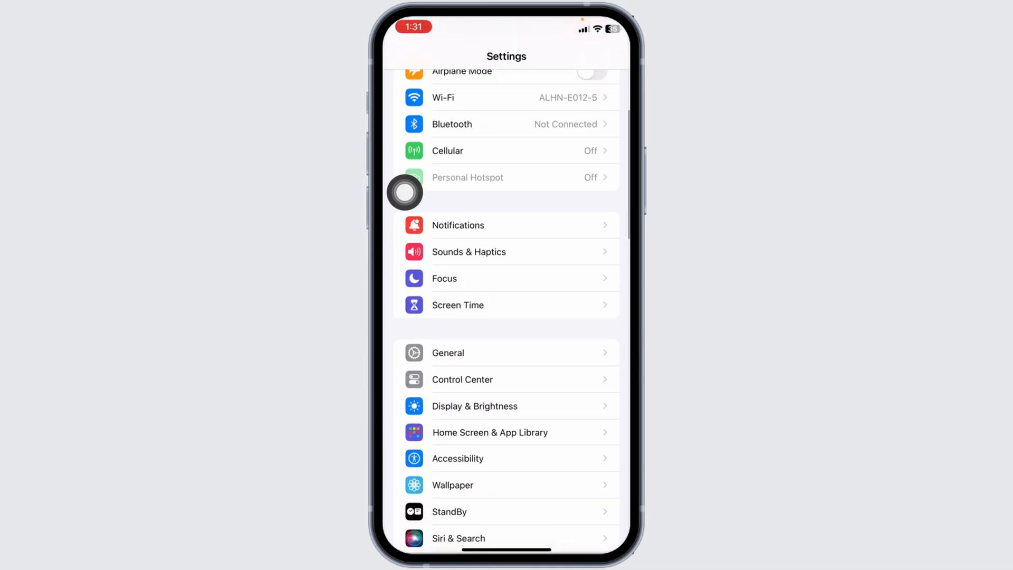
click(446, 352)
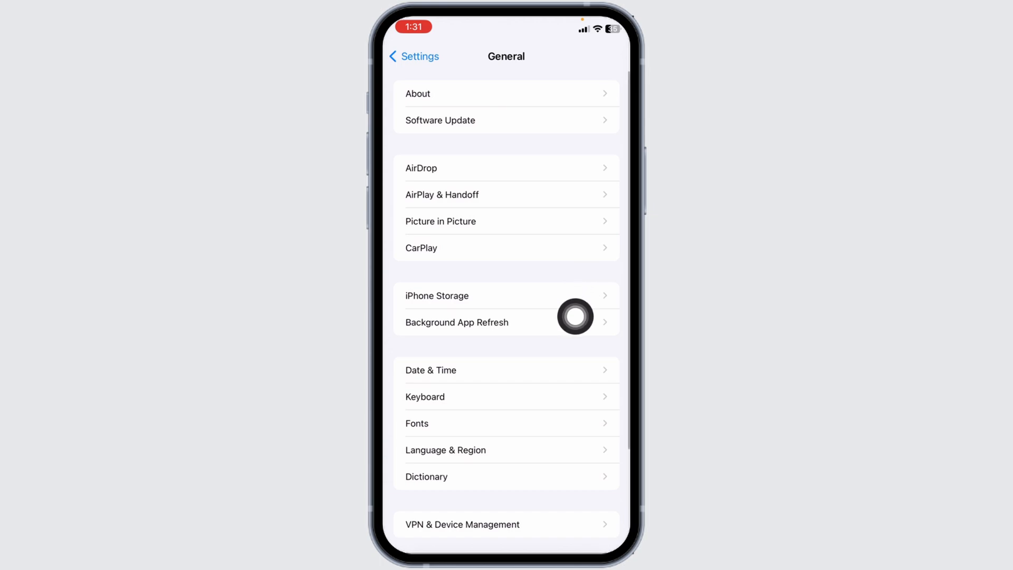
click(436, 296)
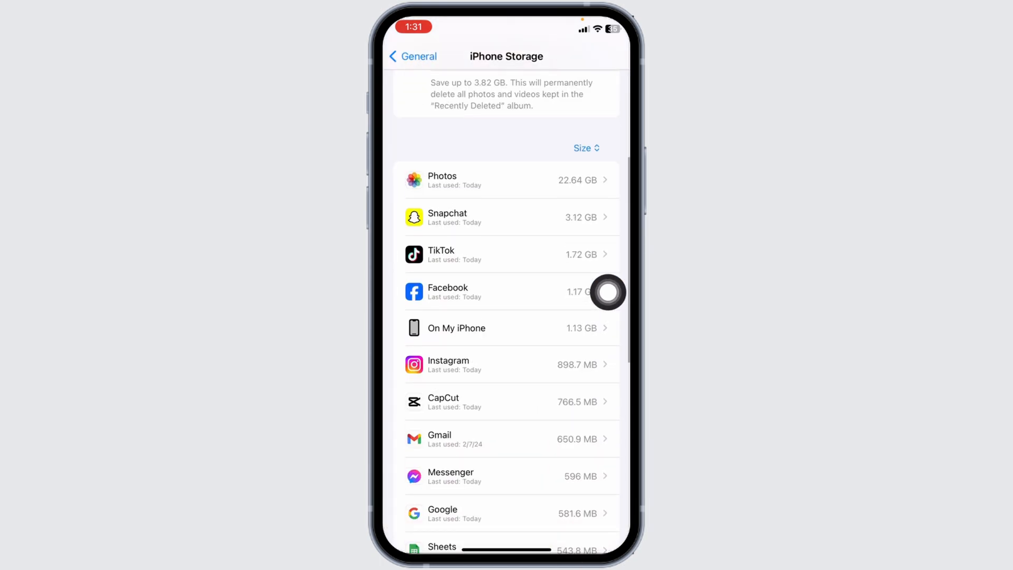
scroll(down, 3)
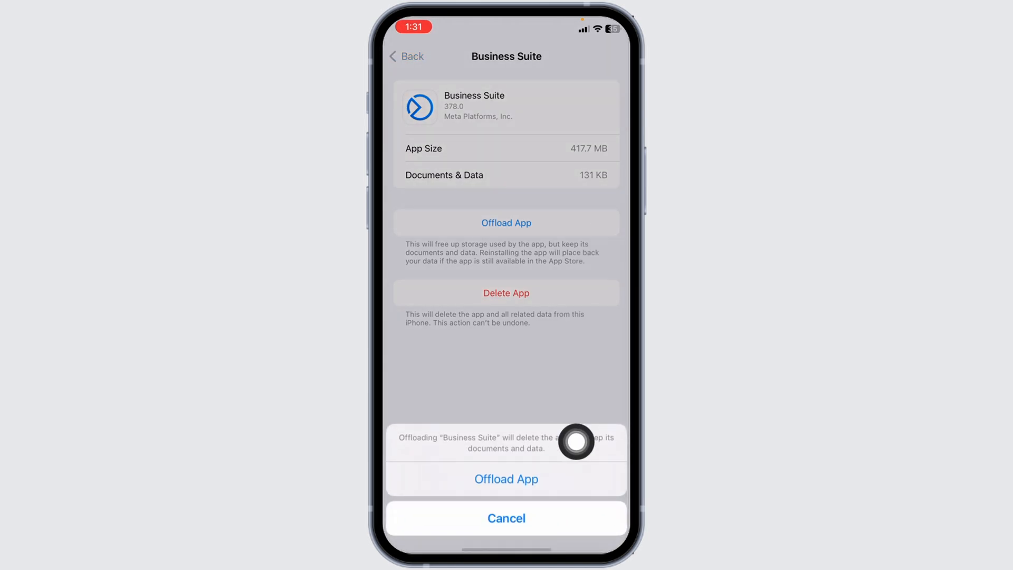
click(505, 479)
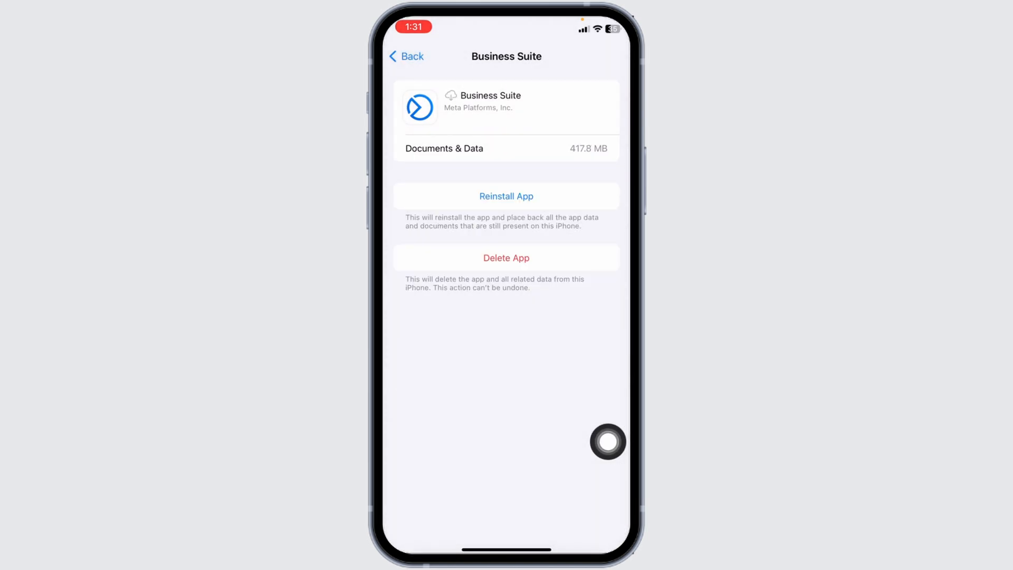
click(506, 197)
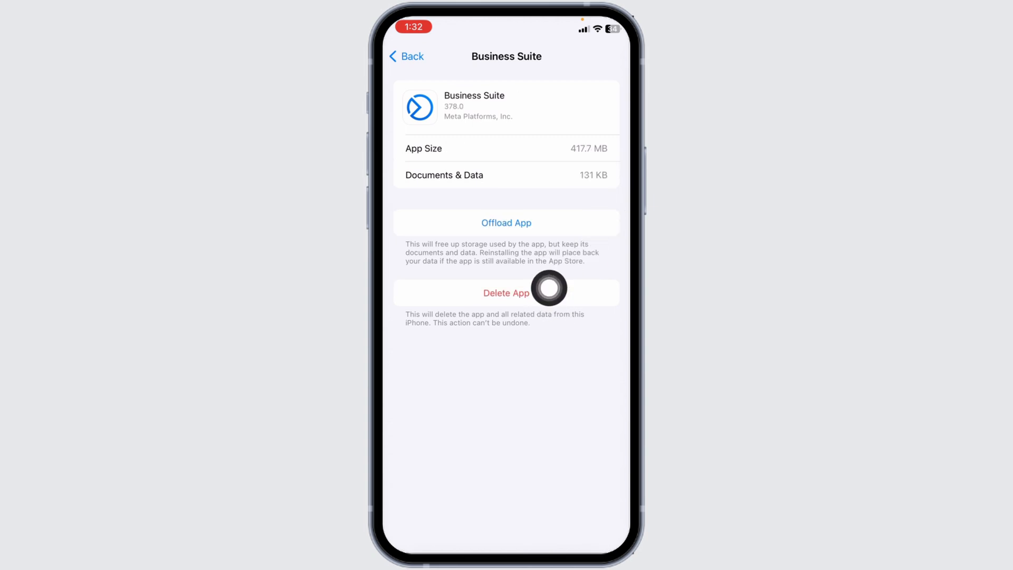
- Delete Business Suite with its data and find it downloadable again in the App Store
click(507, 292)
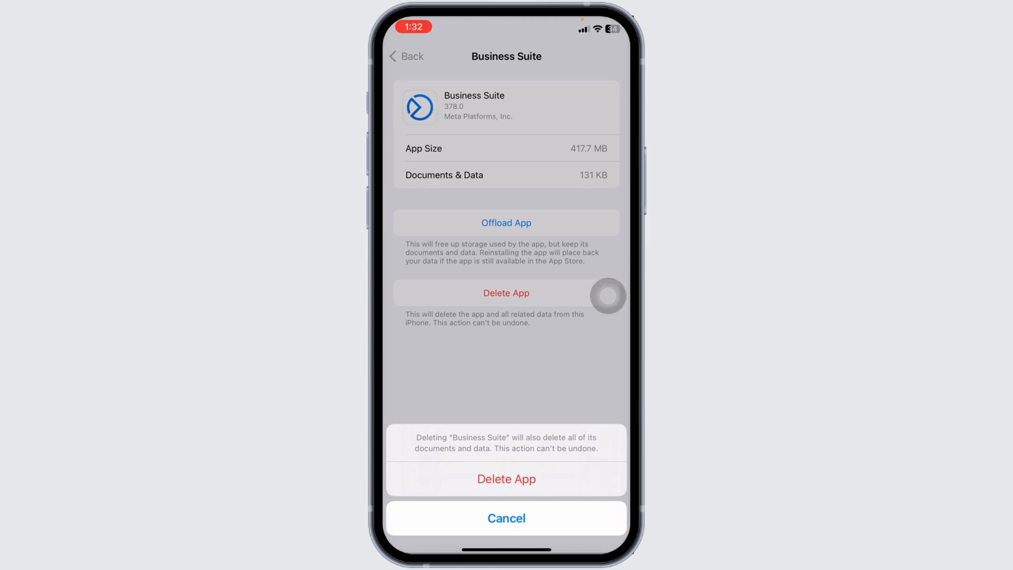
click(505, 517)
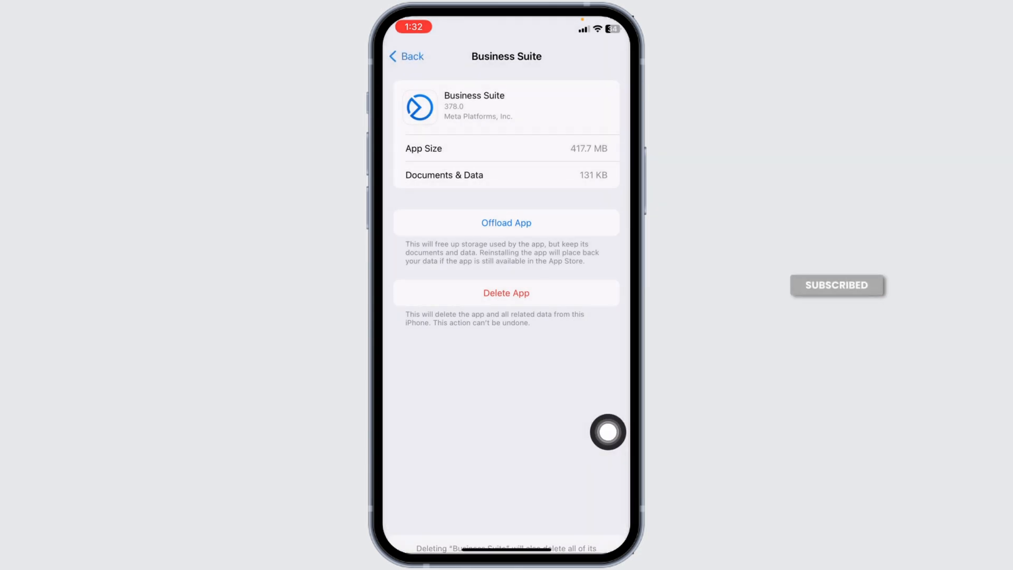
click(407, 56)
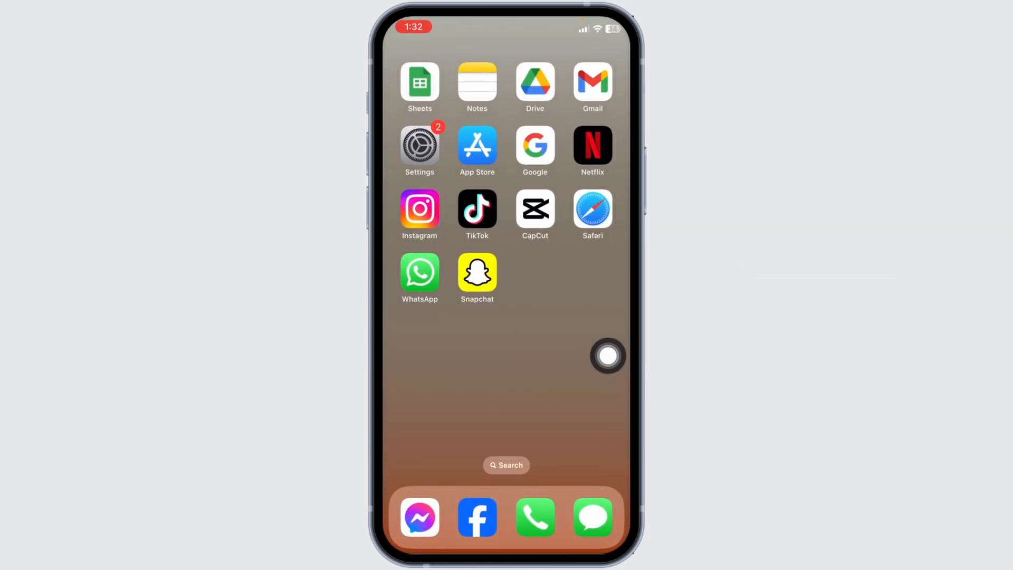
click(477, 144)
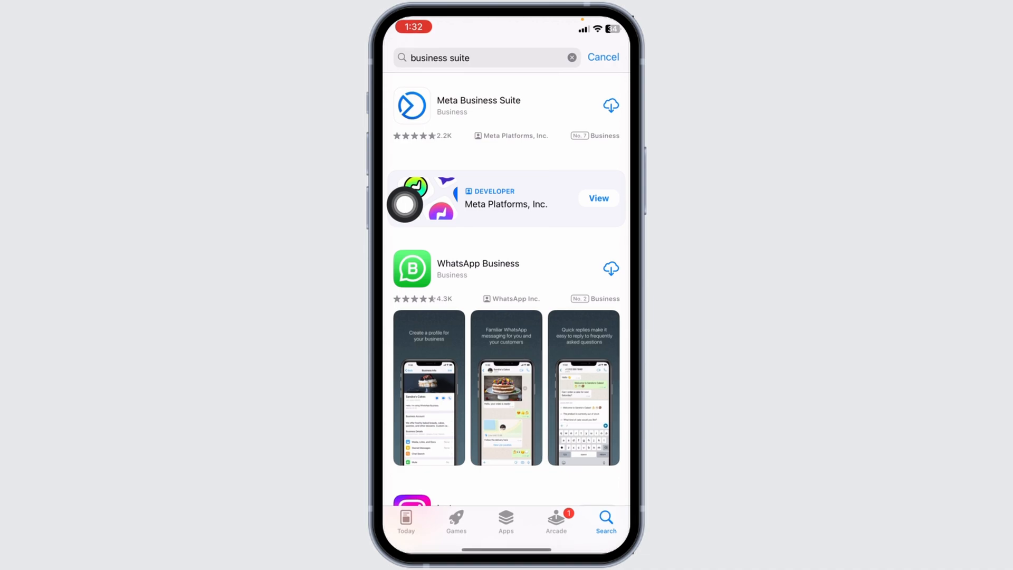